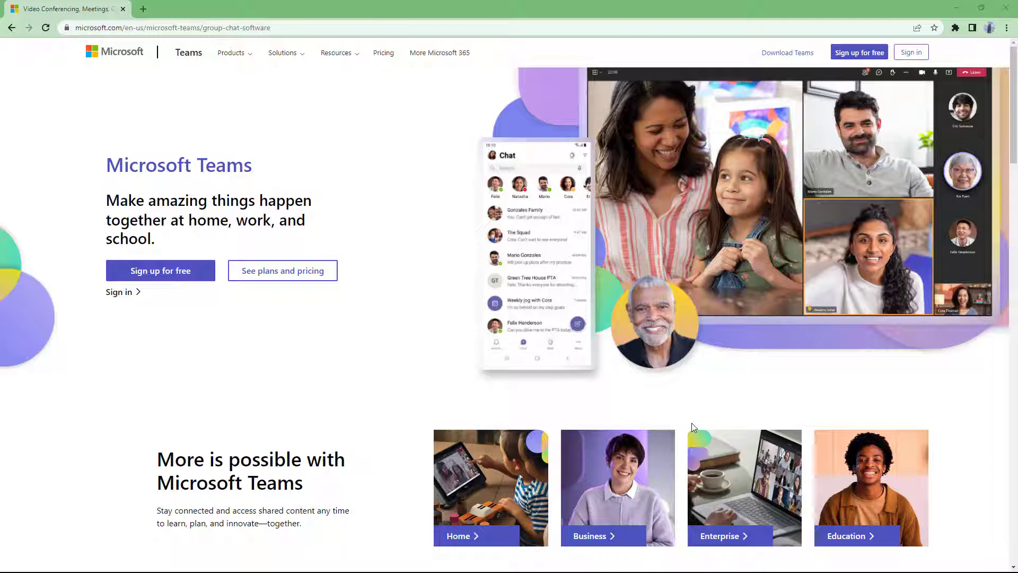
mouse_move(285, 299)
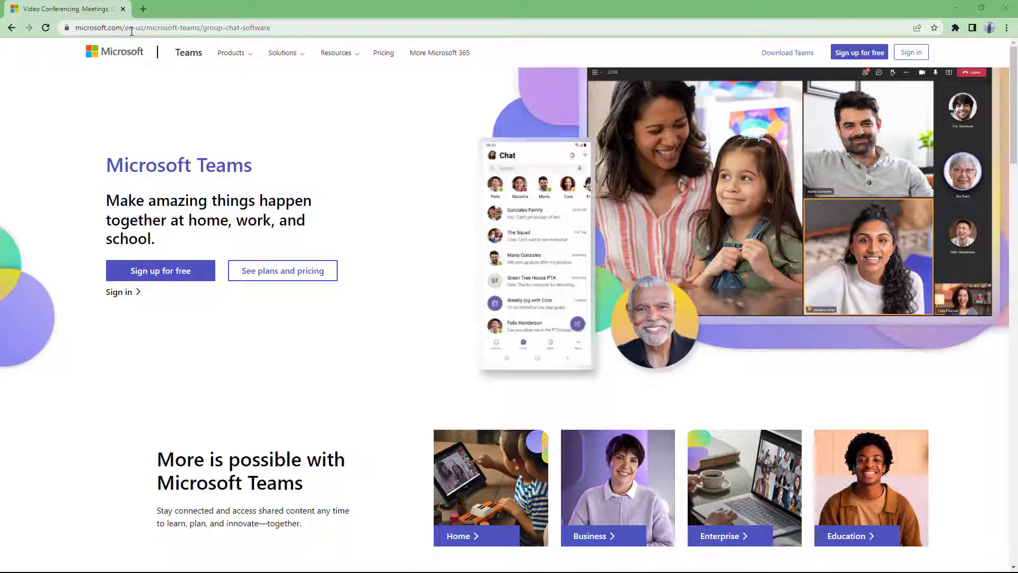
Step: Navigate to microsoft.com/te… and start the free Teams sign-up
type("https://www.microsoft.com/te")
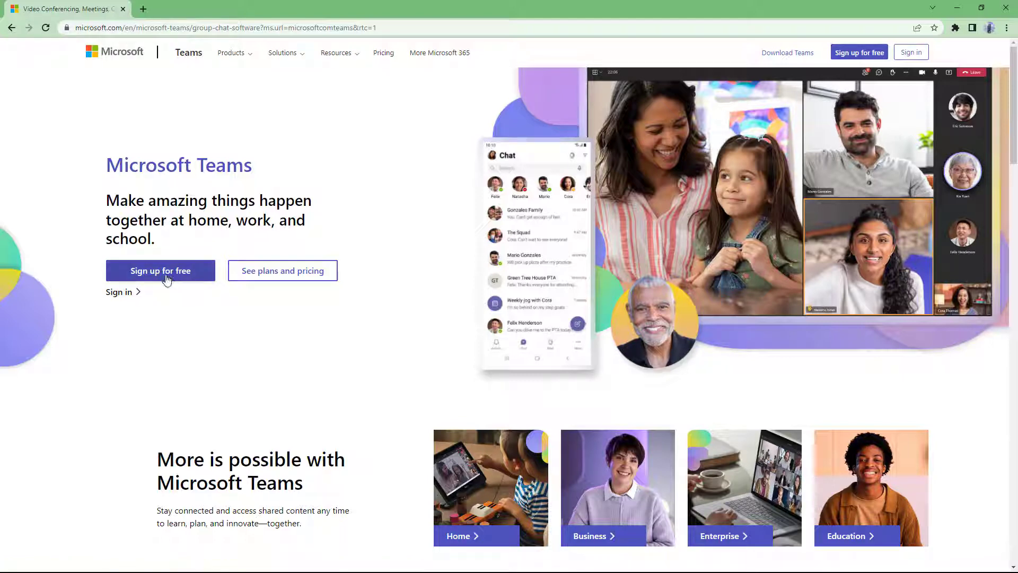
left_click(160, 271)
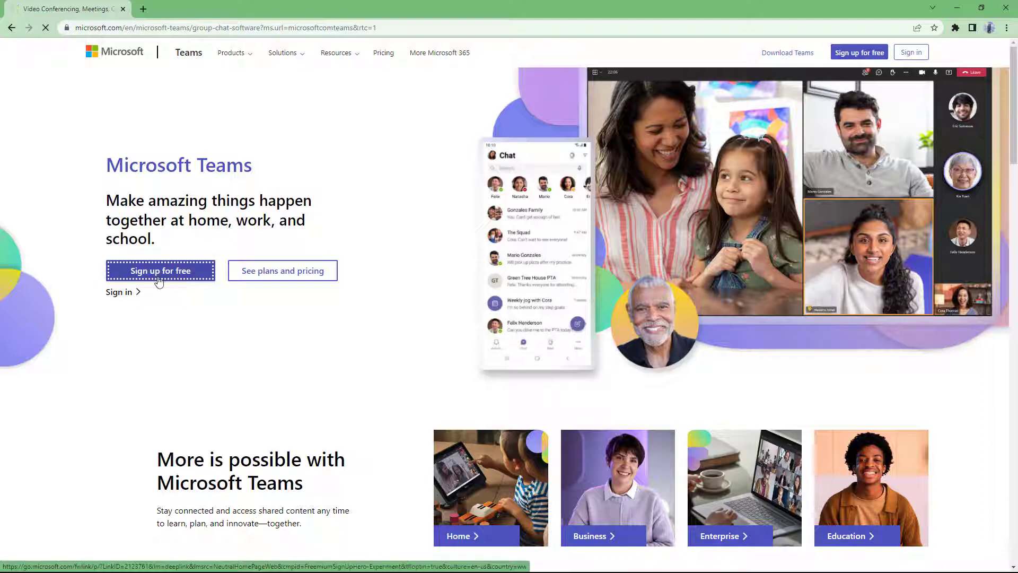
Step: Enter the email address 'tutor…outlook.com' and continue with Next
left_click(160, 270)
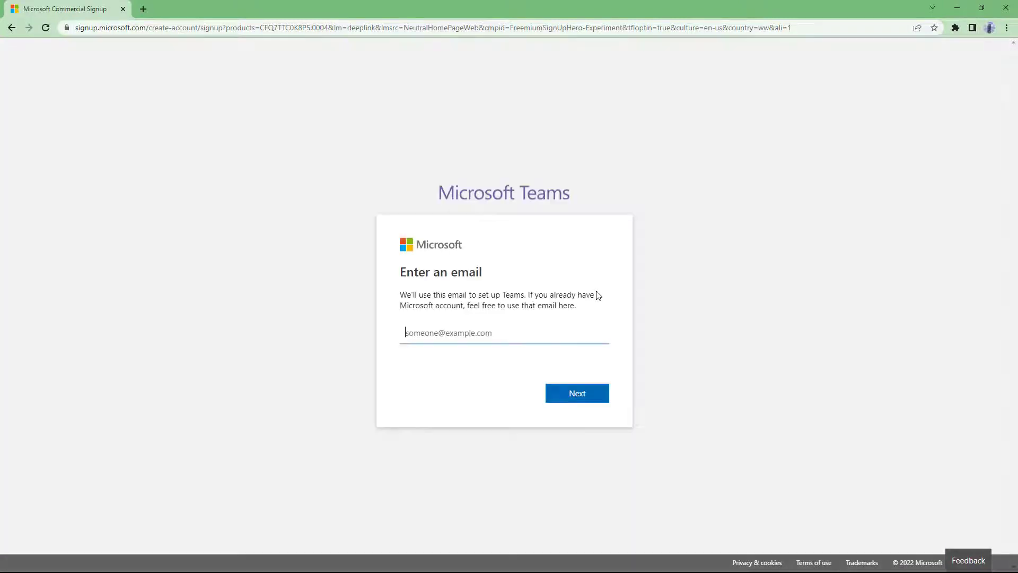
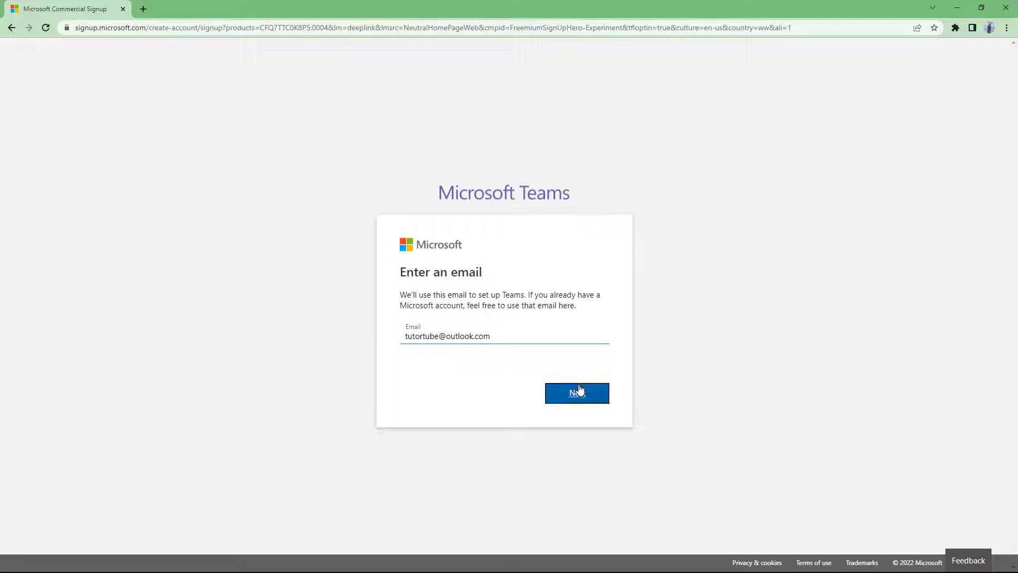
left_click(575, 392)
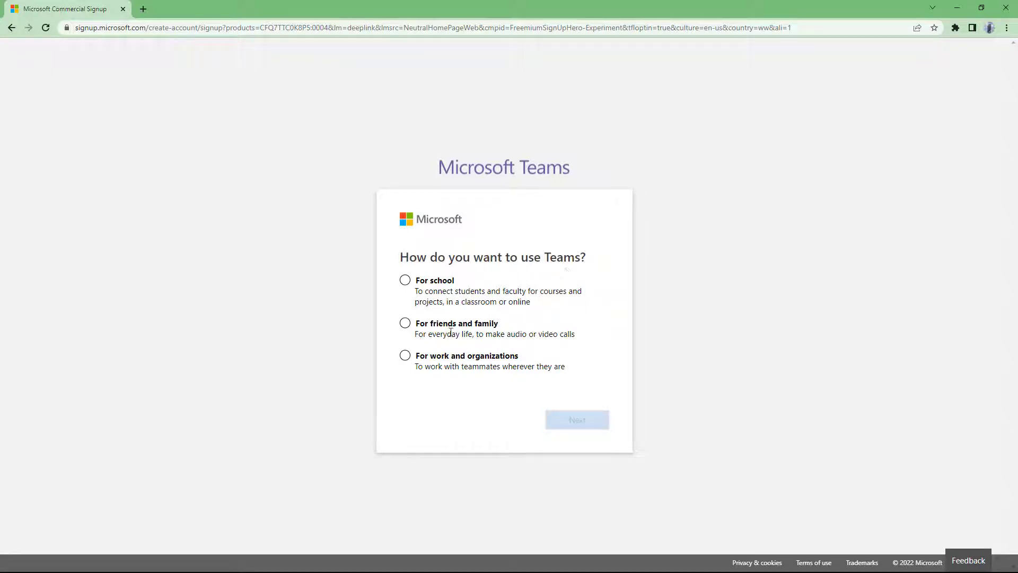
mouse_move(506, 358)
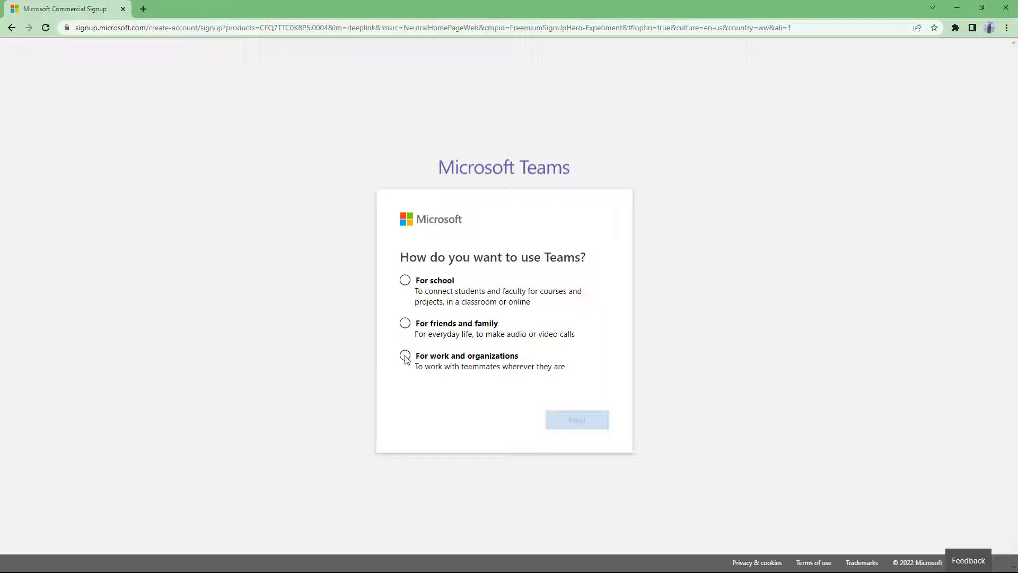
Step: Choose 'For work and organizations' as the usage and continue
left_click(404, 357)
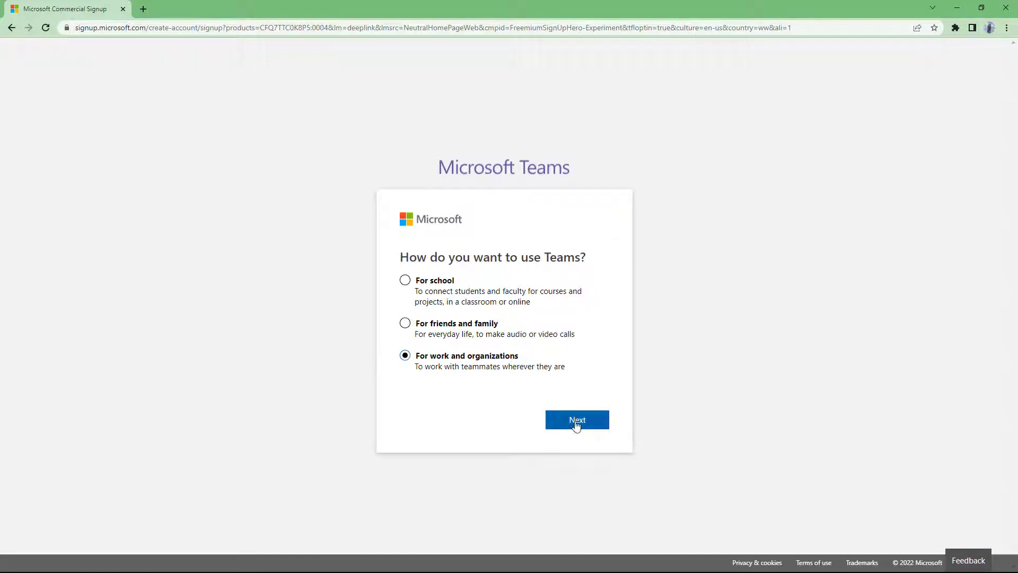
left_click(576, 420)
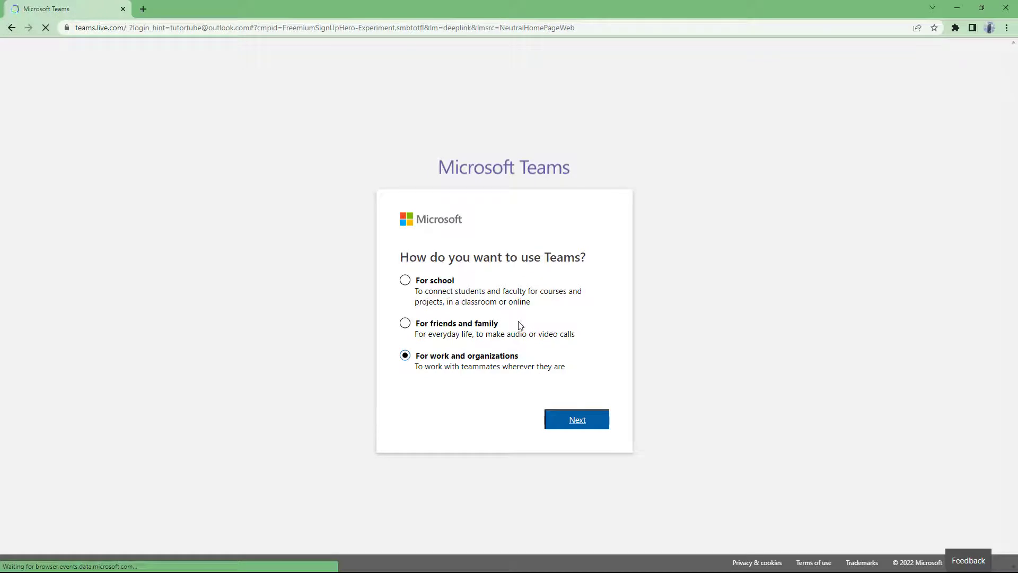
left_click(575, 419)
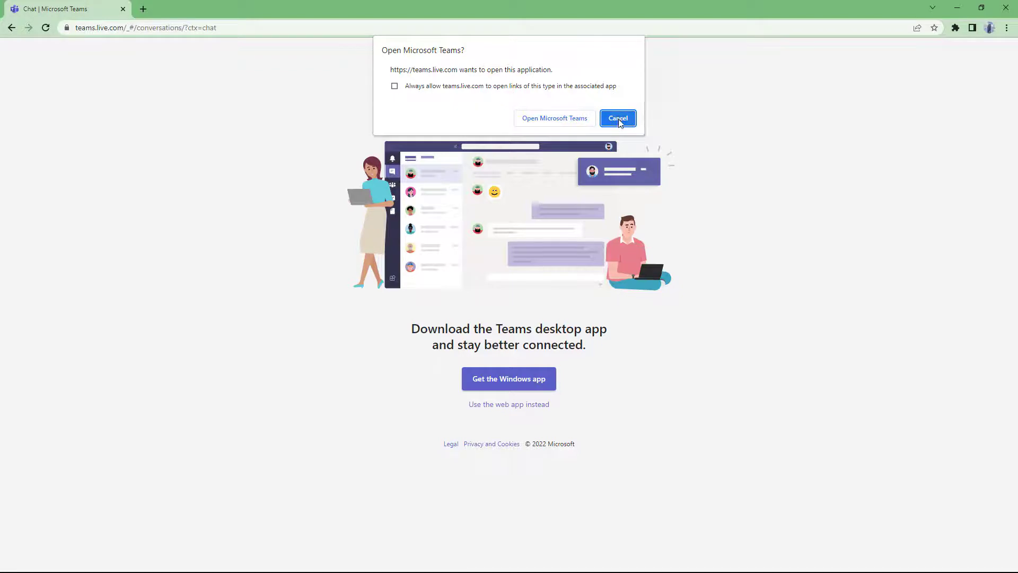
Step: Cancel the 'Open Microsoft Teams?' prompt and use the web app instead
left_click(618, 118)
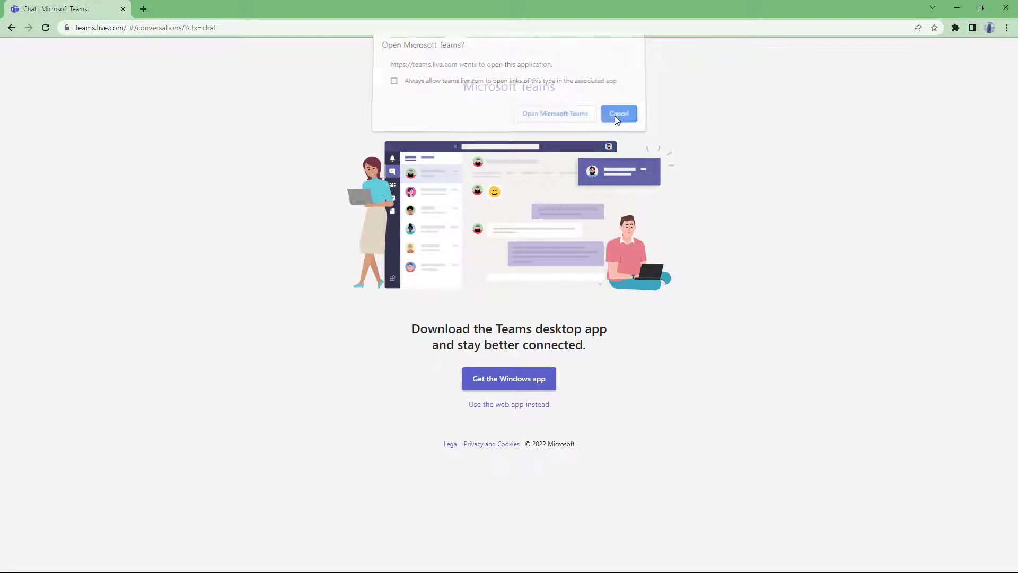
left_click(617, 113)
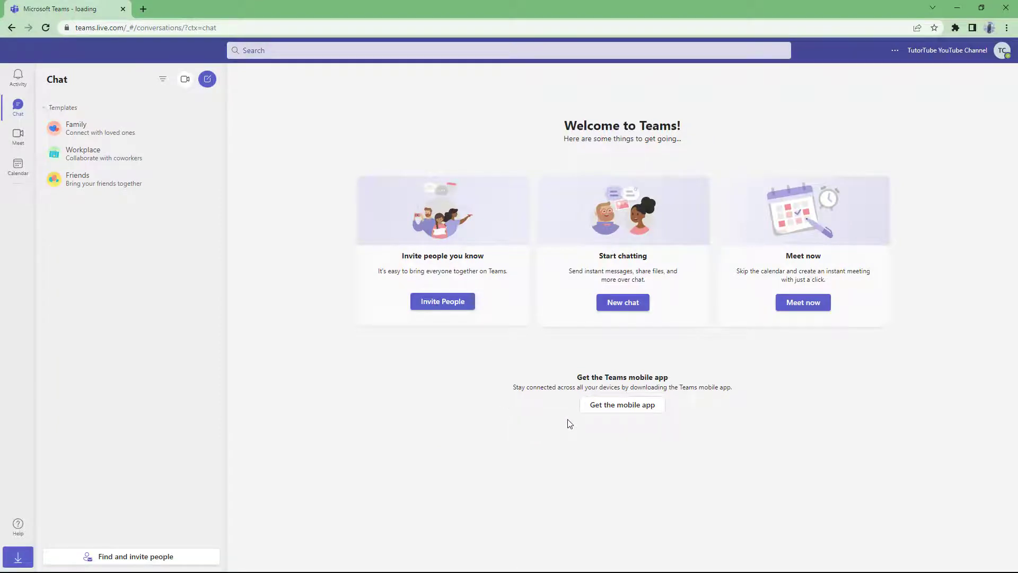
mouse_move(486, 254)
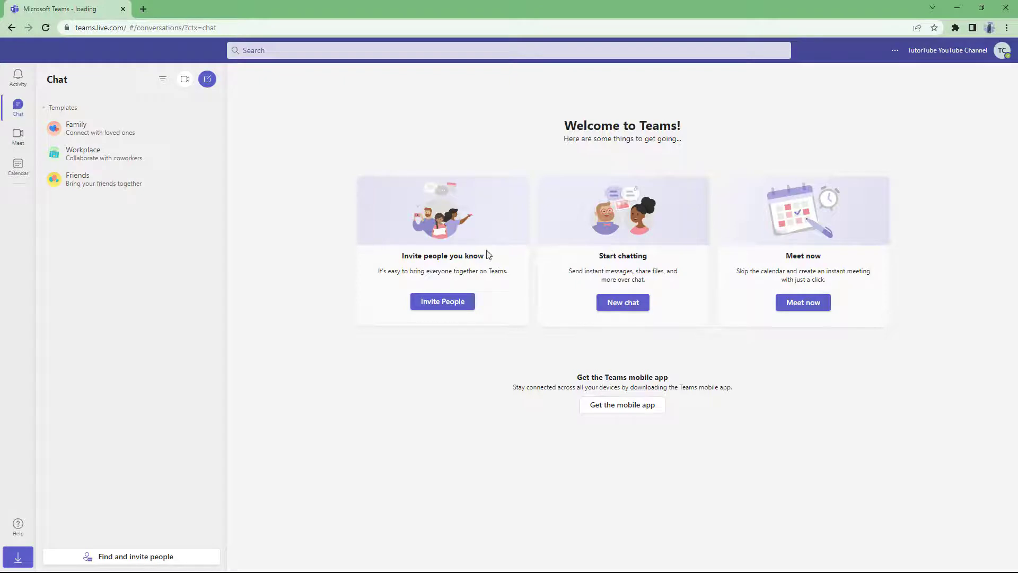
mouse_move(39, 93)
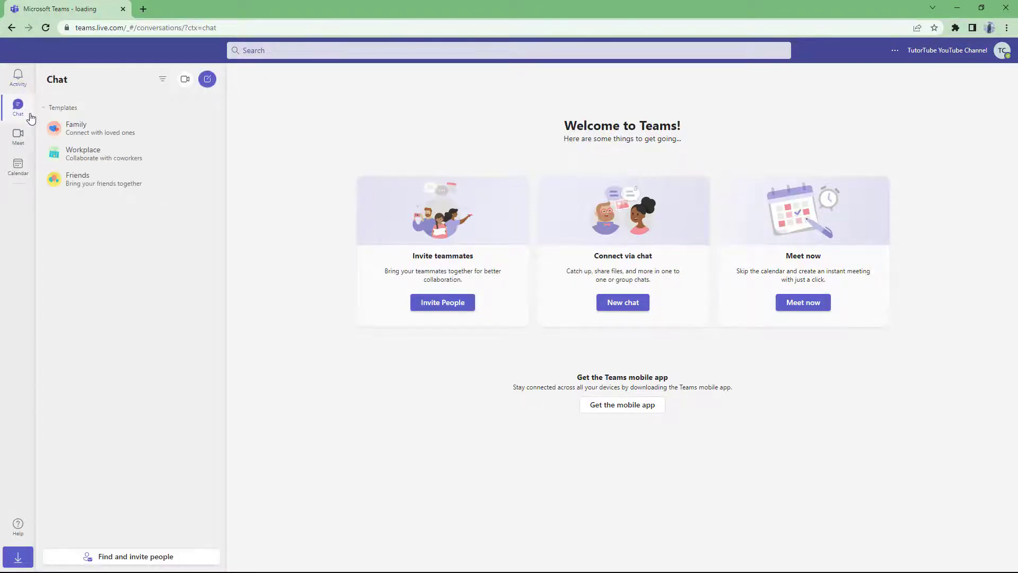
left_click(18, 135)
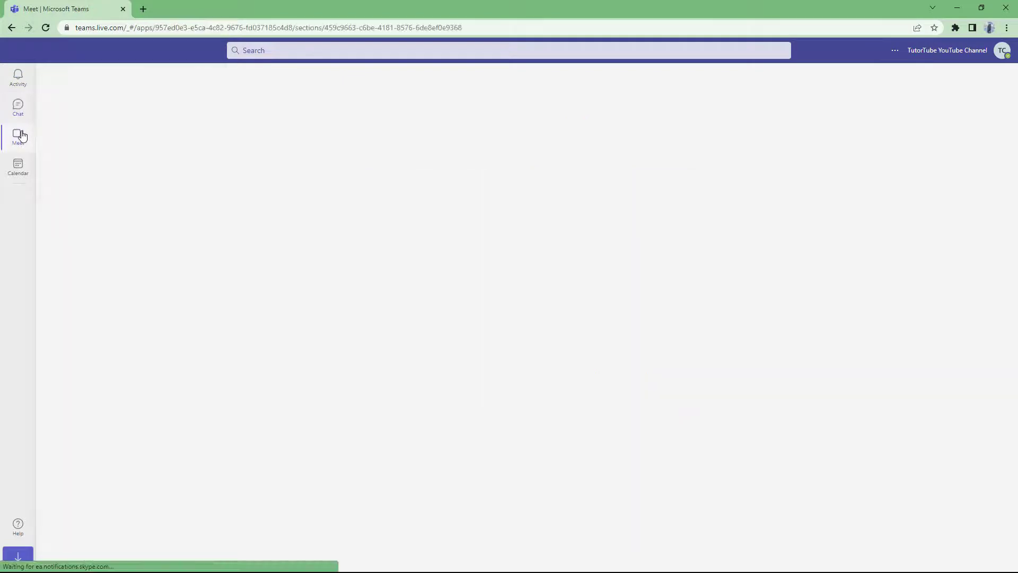
left_click(18, 166)
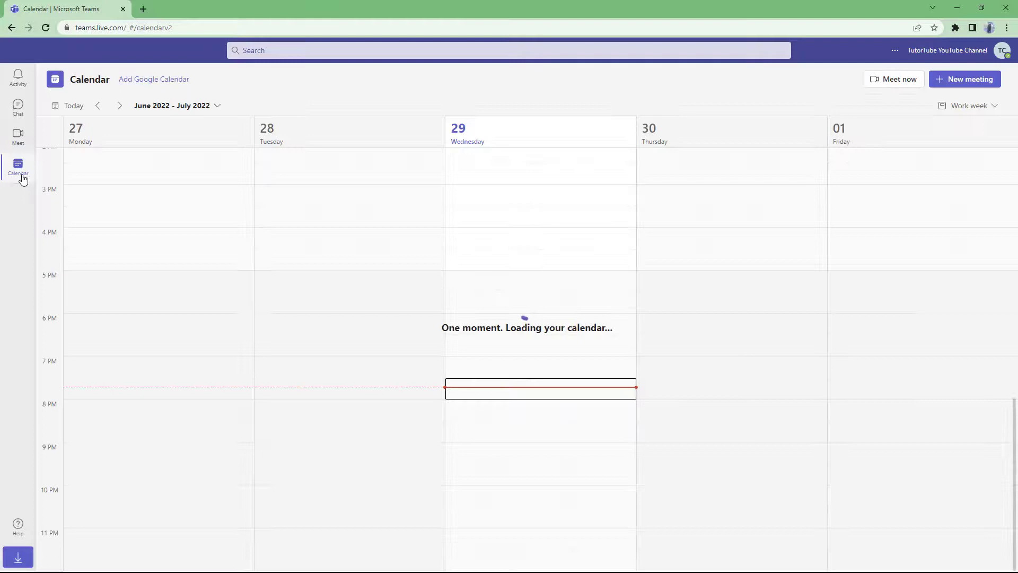
left_click(18, 76)
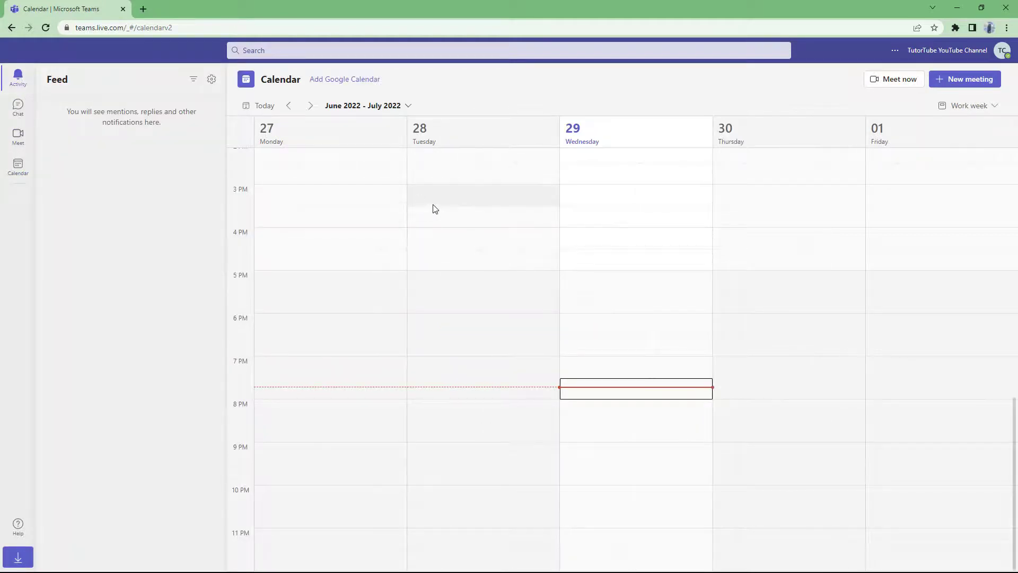
mouse_move(169, 177)
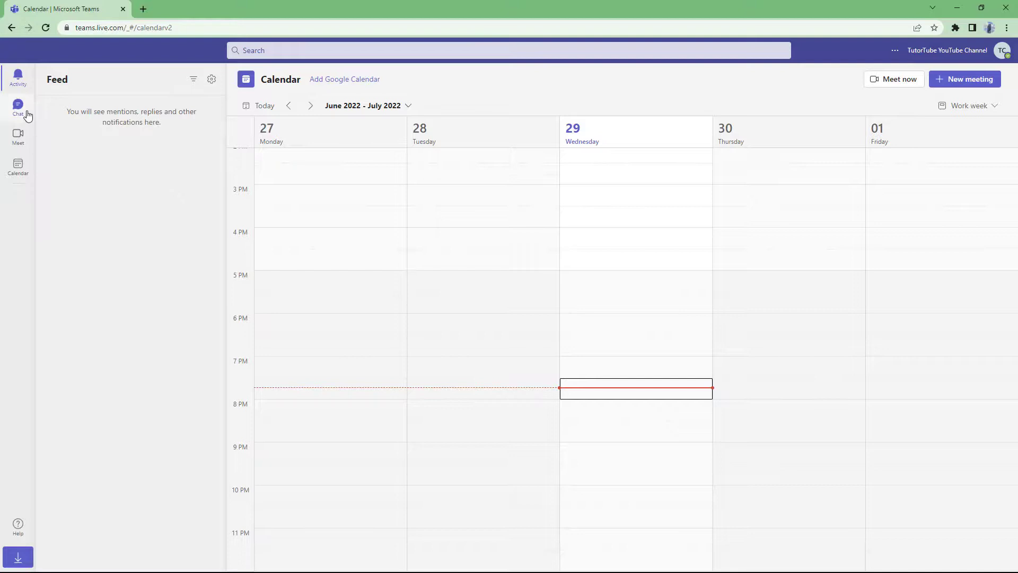
left_click(18, 108)
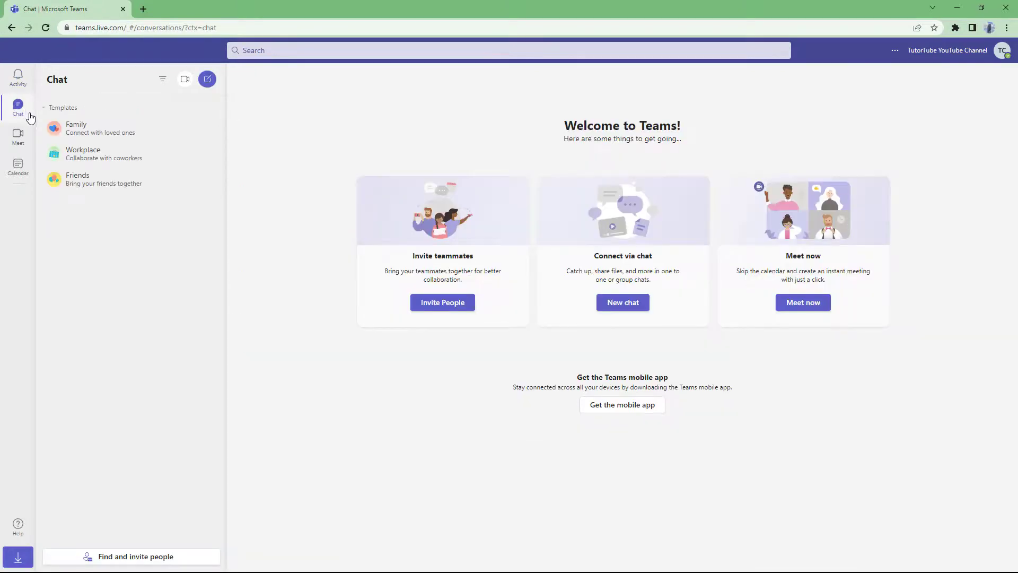